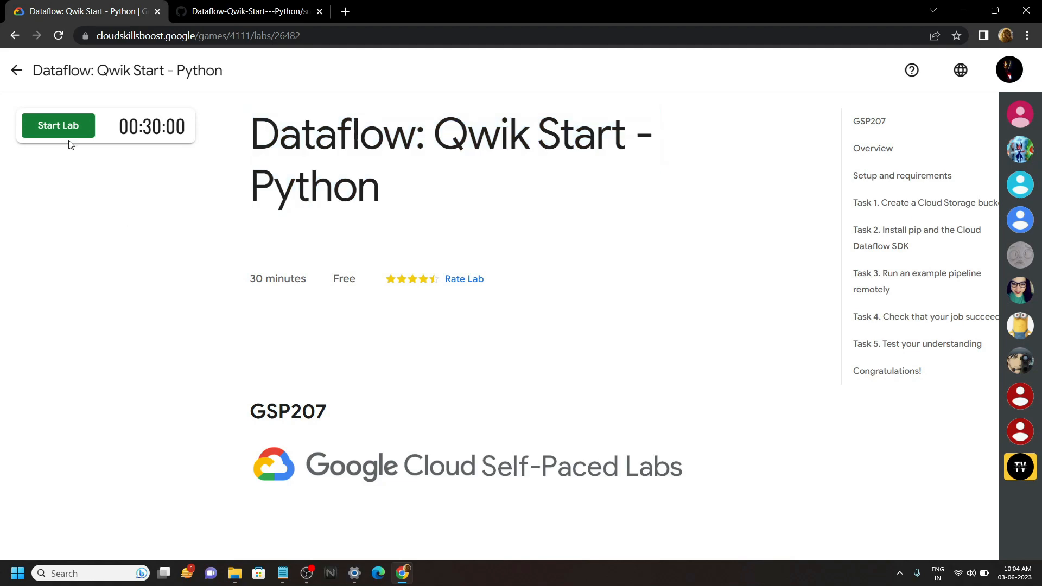
Start the lab and launch the Google Cloud console link in an incognito window
{"action": "left_click", "coordinate": [58, 126]}
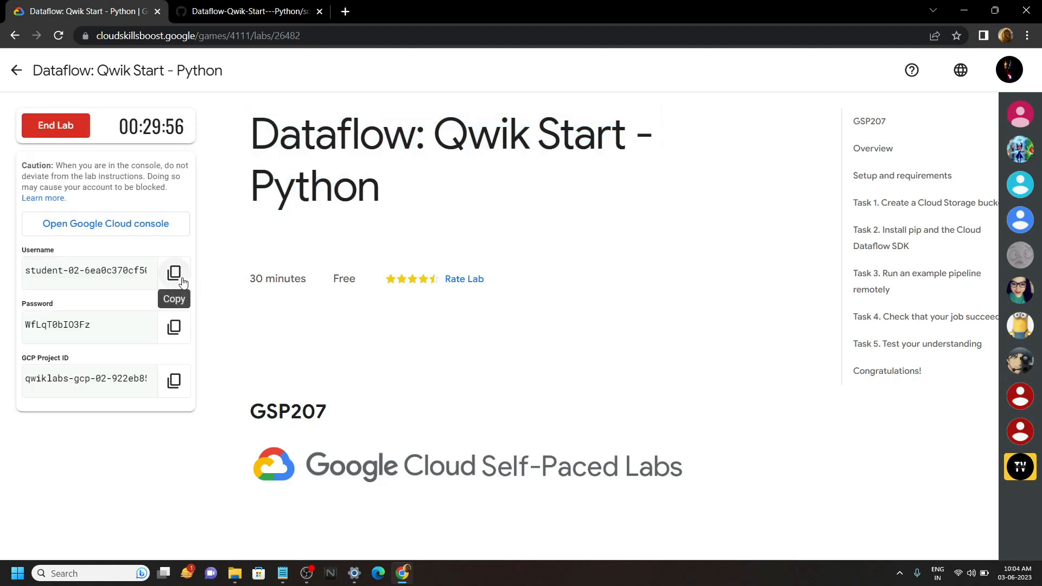
{"action": "right_click", "coordinate": [105, 224]}
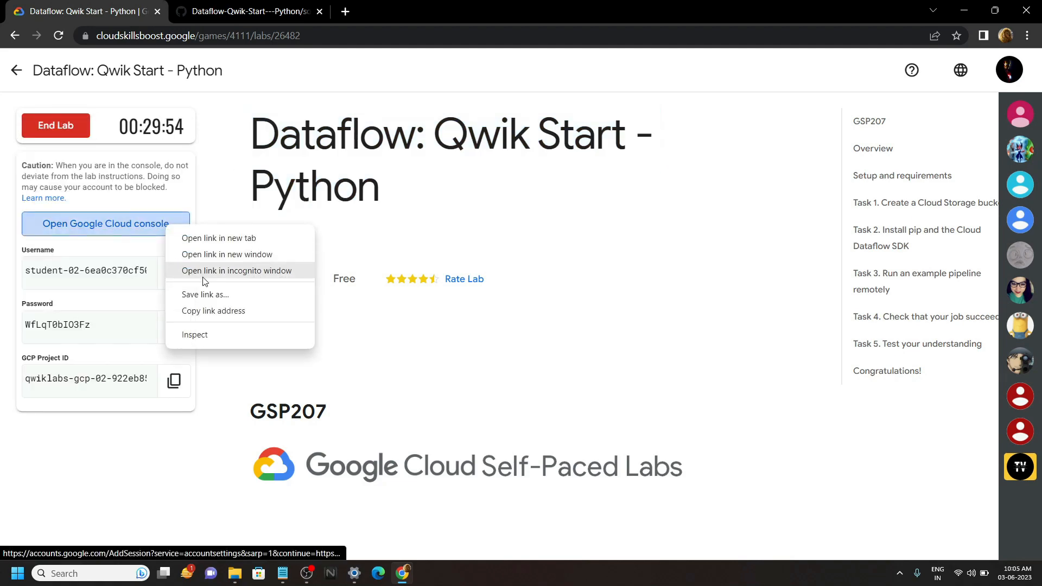
{"action": "left_click", "coordinate": [235, 271]}
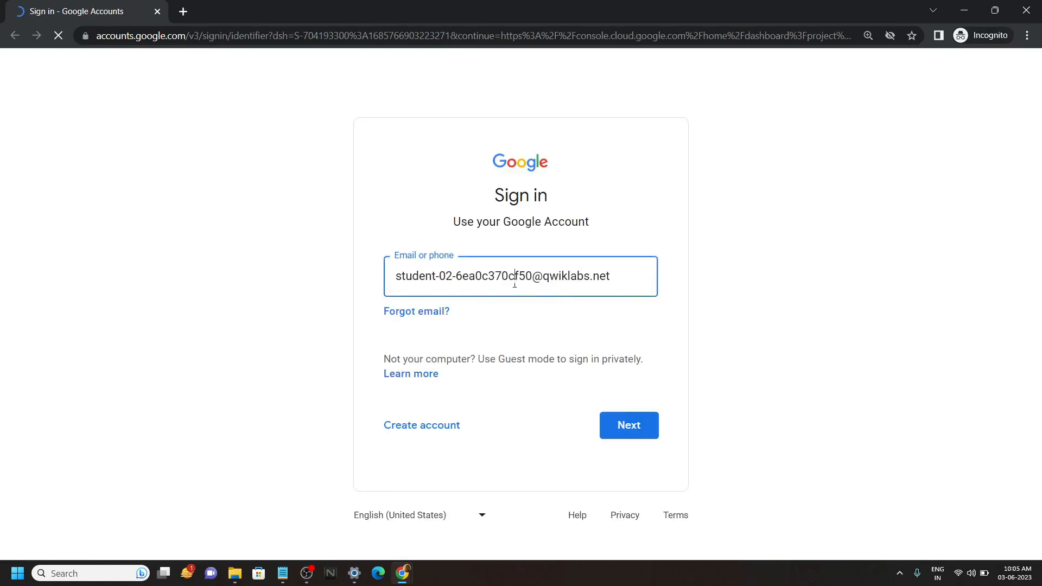
Sign in with the lab credentials and continue past the account setup notices to the dashboard
{"action": "left_click", "coordinate": [627, 425]}
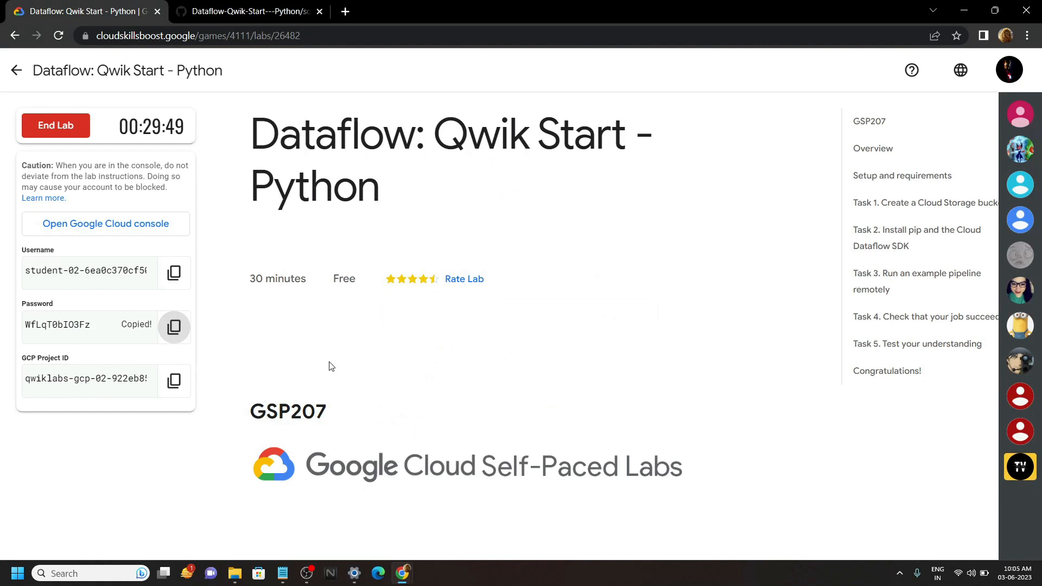
{"action": "left_click", "coordinate": [106, 224]}
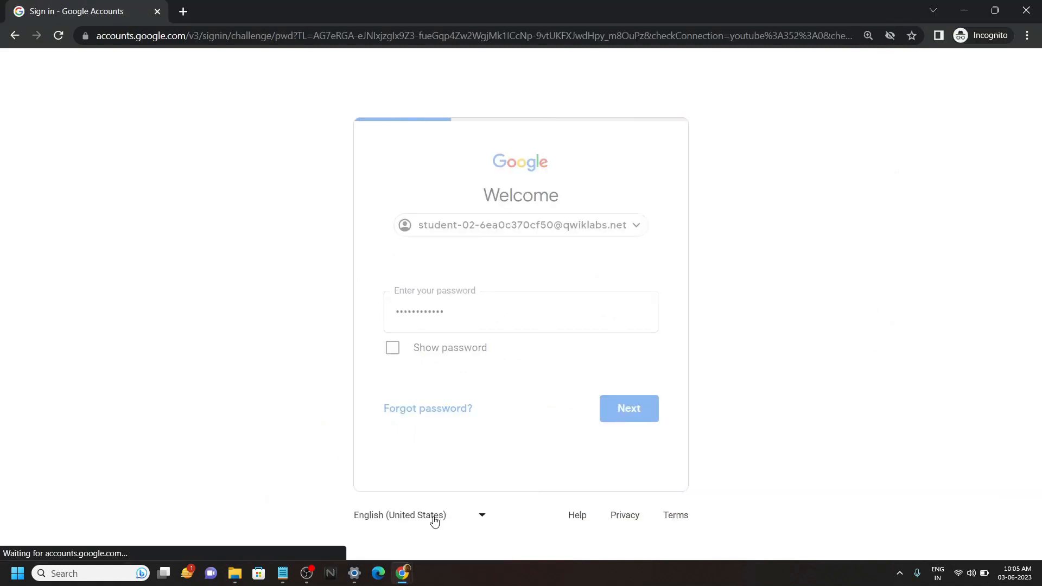
{"action": "left_click", "coordinate": [628, 409]}
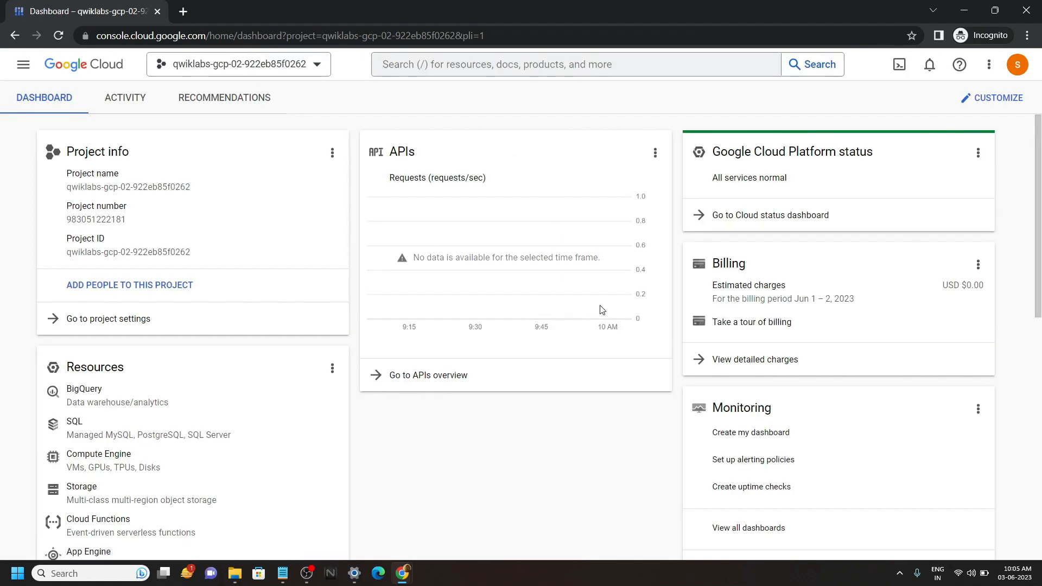
{"action": "mouse_move", "coordinate": [899, 64]}
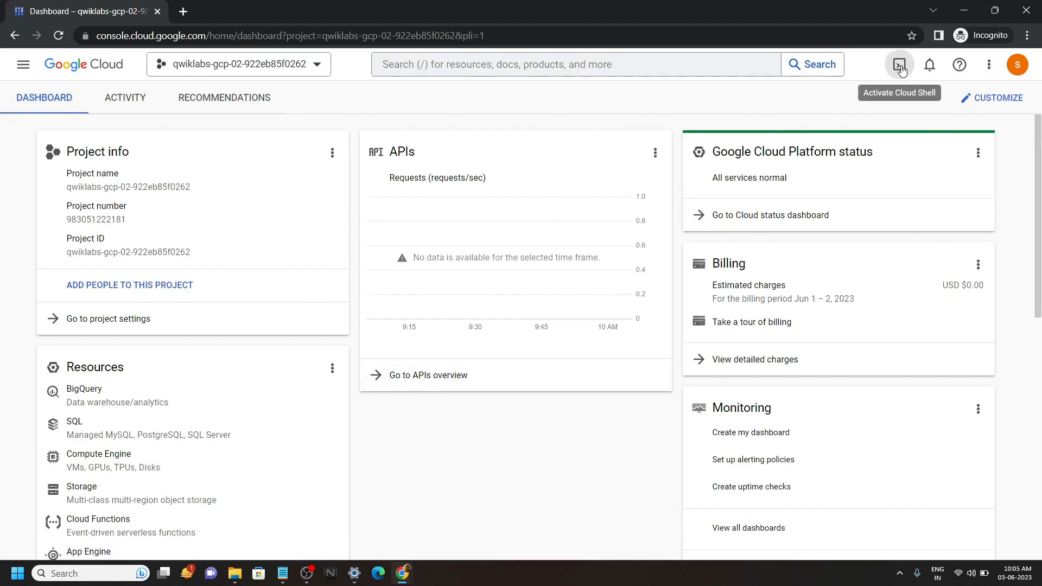
Activate Cloud Shell and confirm so a terminal session starts for the lab project
{"action": "left_click", "coordinate": [898, 64]}
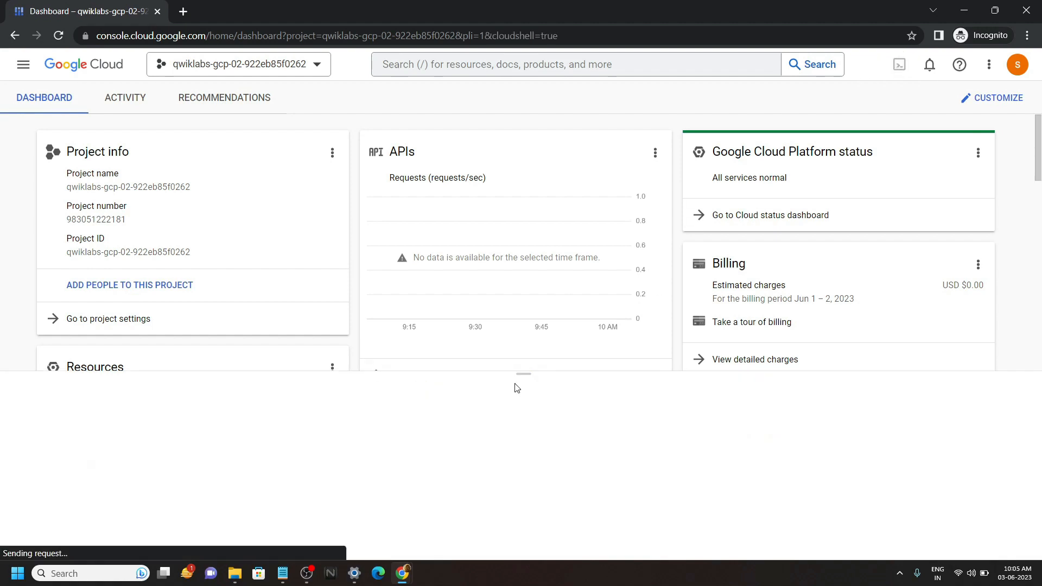
{"action": "left_click", "coordinate": [899, 64]}
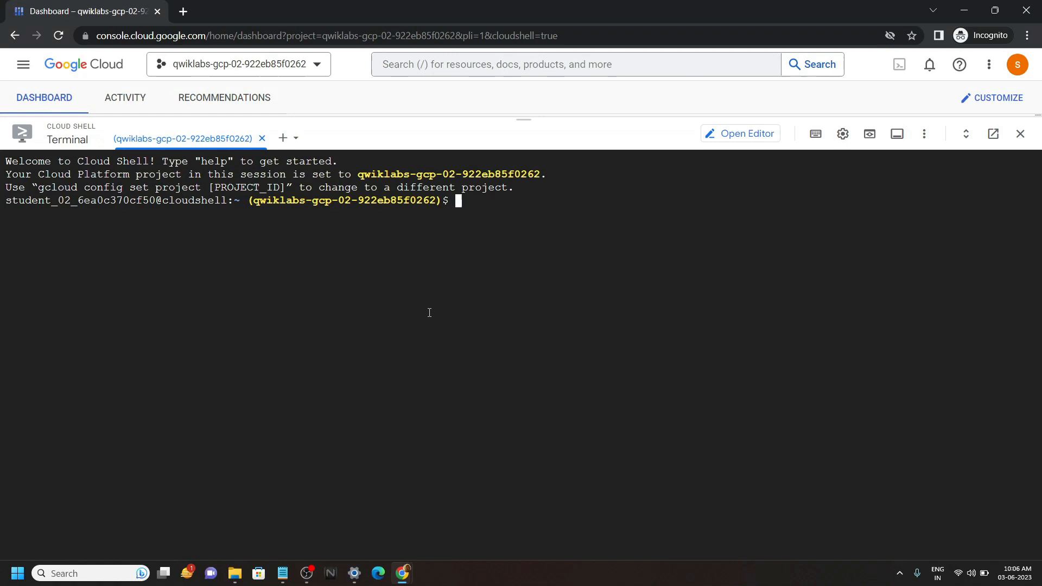
{"action": "mouse_move", "coordinate": [401, 573]}
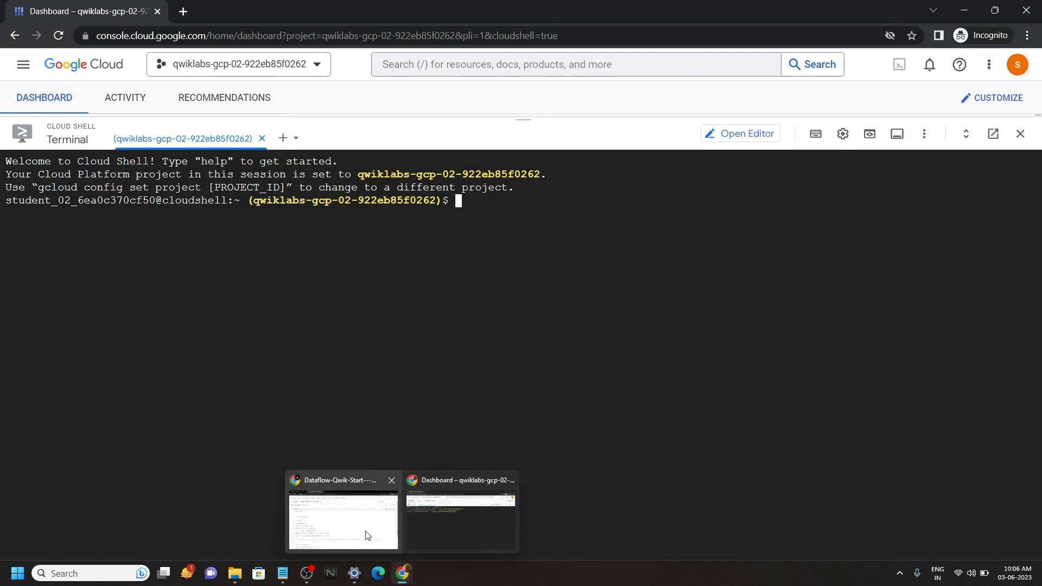
Bring the 'export PROJECT_ID=' command from the GitHub solution into Cloud Shell
{"action": "left_click", "coordinate": [343, 522]}
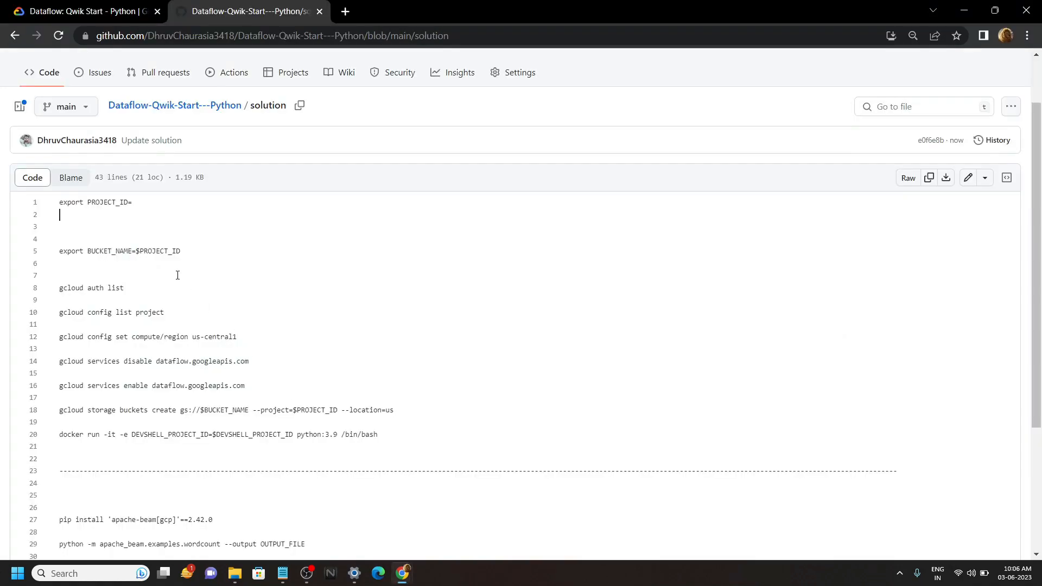
{"action": "double_click", "coordinate": [96, 202]}
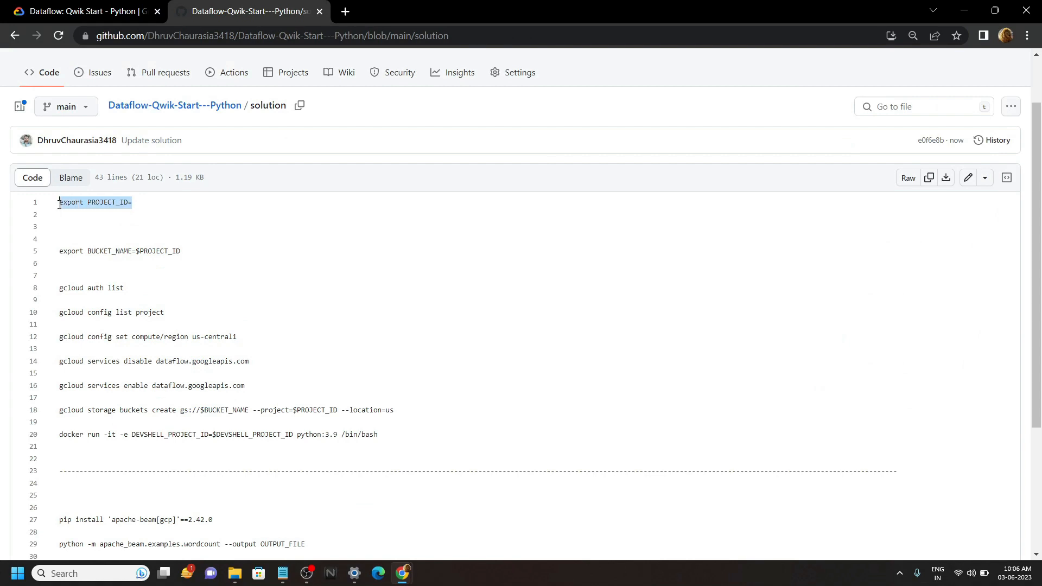
{"action": "mouse_move", "coordinate": [401, 535]}
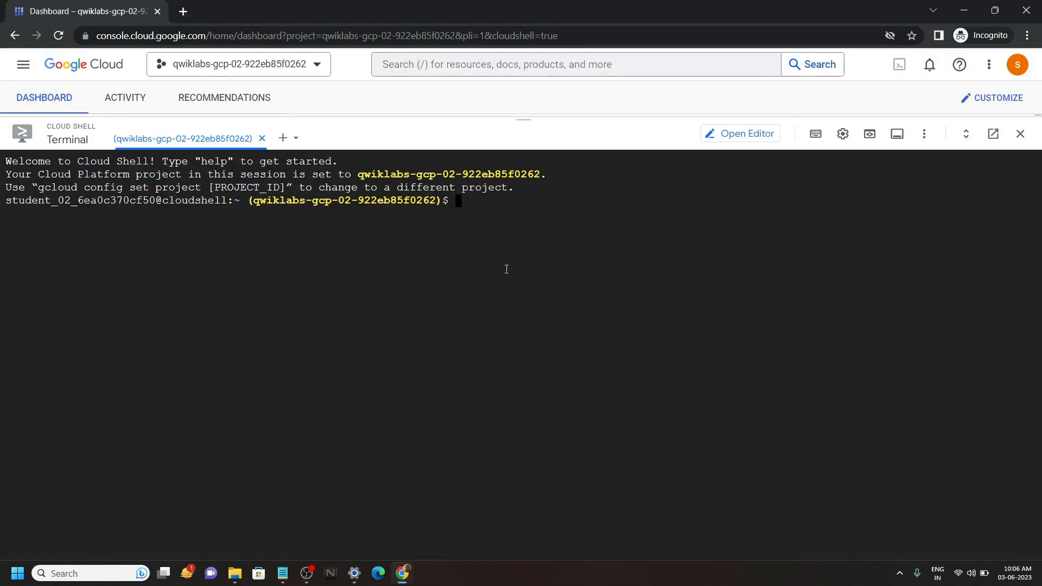
{"action": "type", "text": "export PROJECT_ID="}
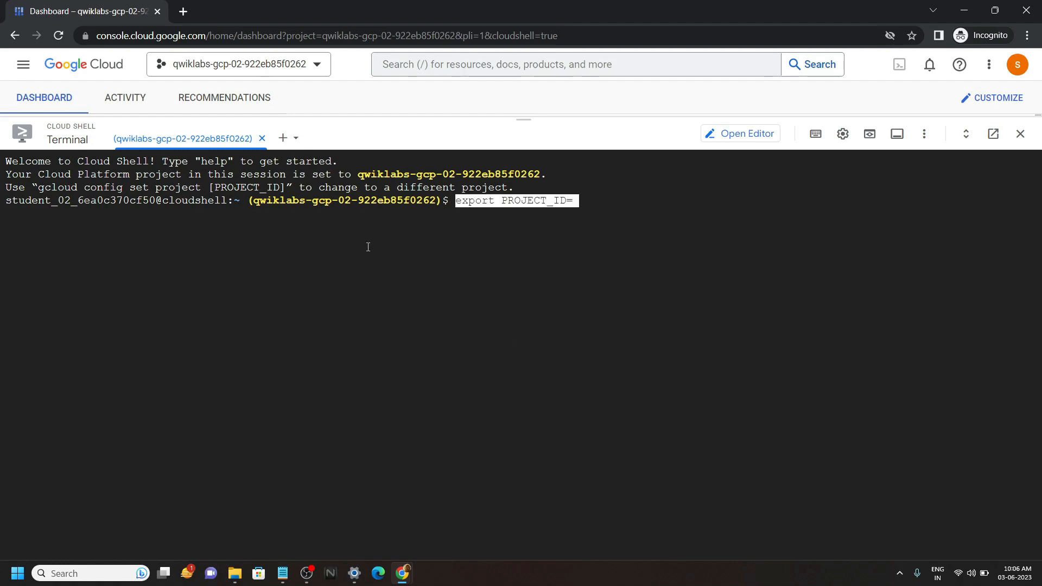
{"action": "mouse_move", "coordinate": [402, 573]}
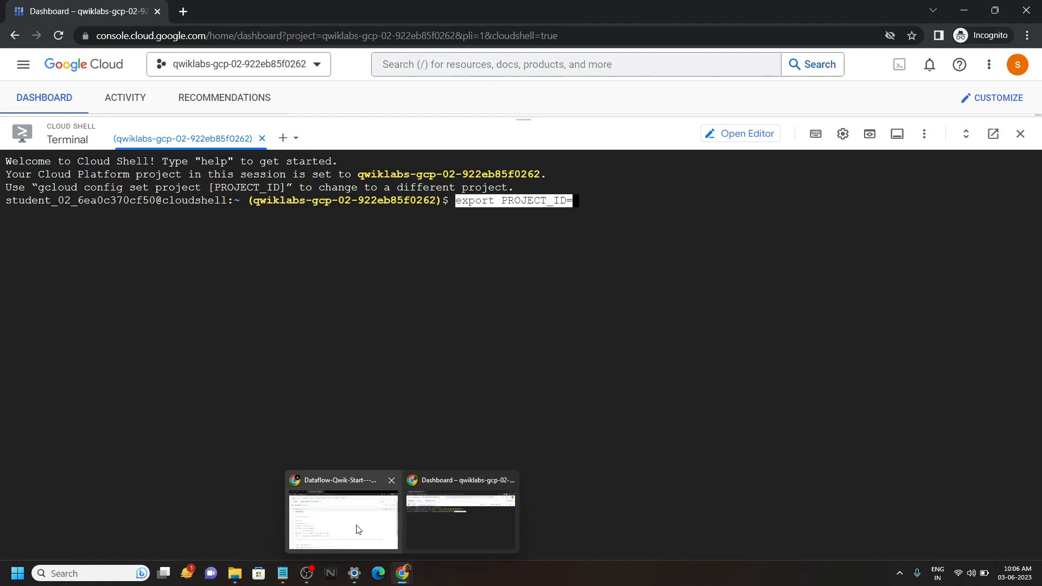
Append the lab's GCP Project ID from the lab page and run the export command
{"action": "left_click", "coordinate": [343, 518]}
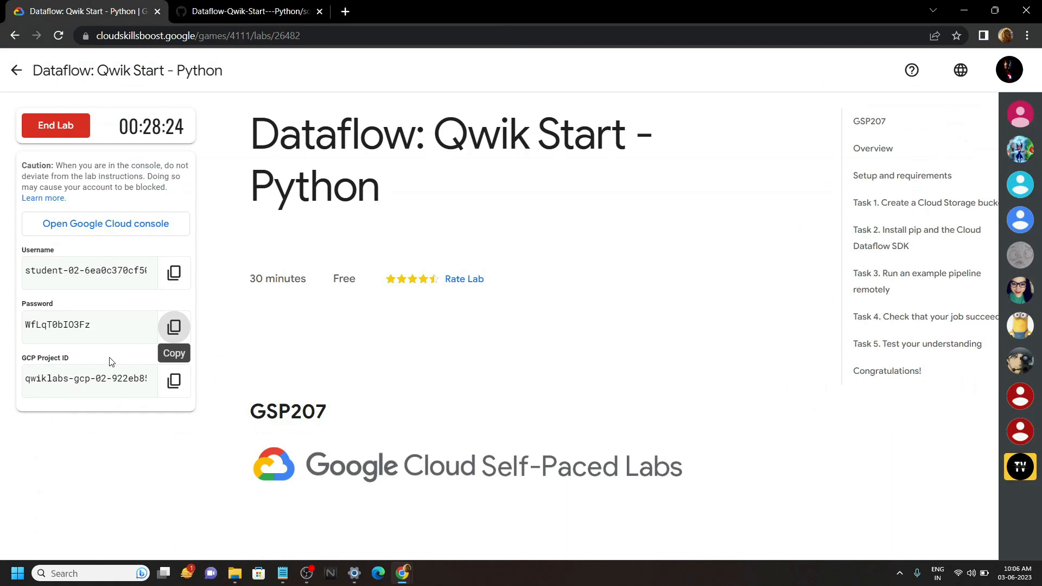
{"action": "left_click", "coordinate": [174, 380]}
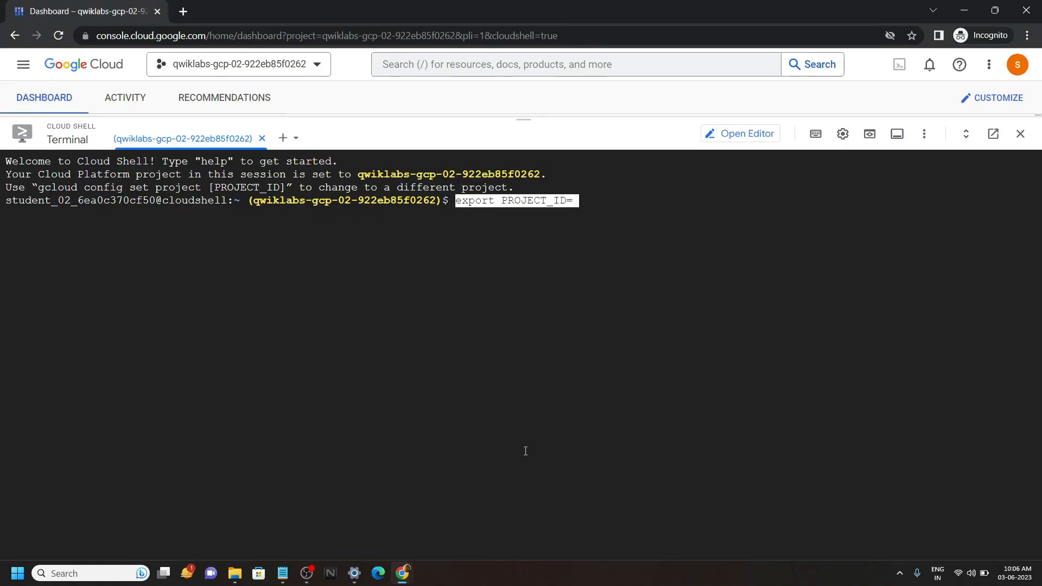
{"action": "key", "text": "Return"}
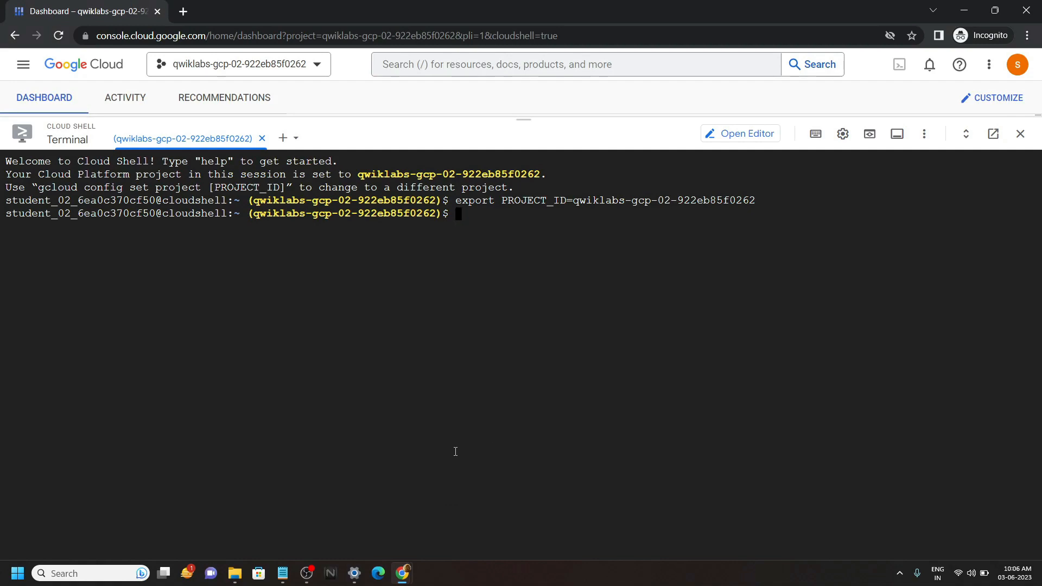
{"action": "mouse_move", "coordinate": [402, 572]}
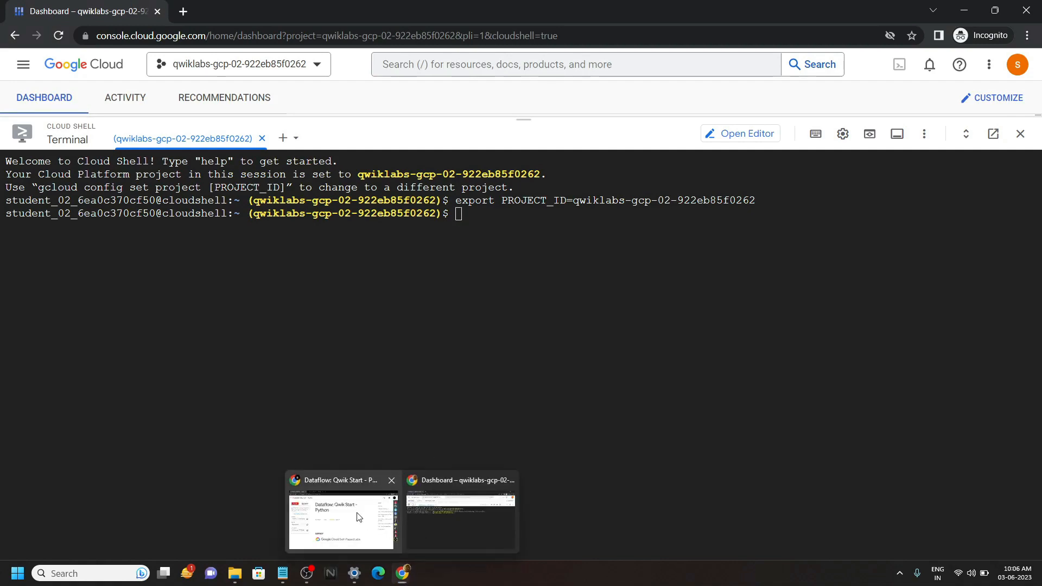
Run the solution's setup commands in Cloud Shell: install apache-beam, run the local wordcount and cat its output
{"action": "left_click", "coordinate": [343, 519]}
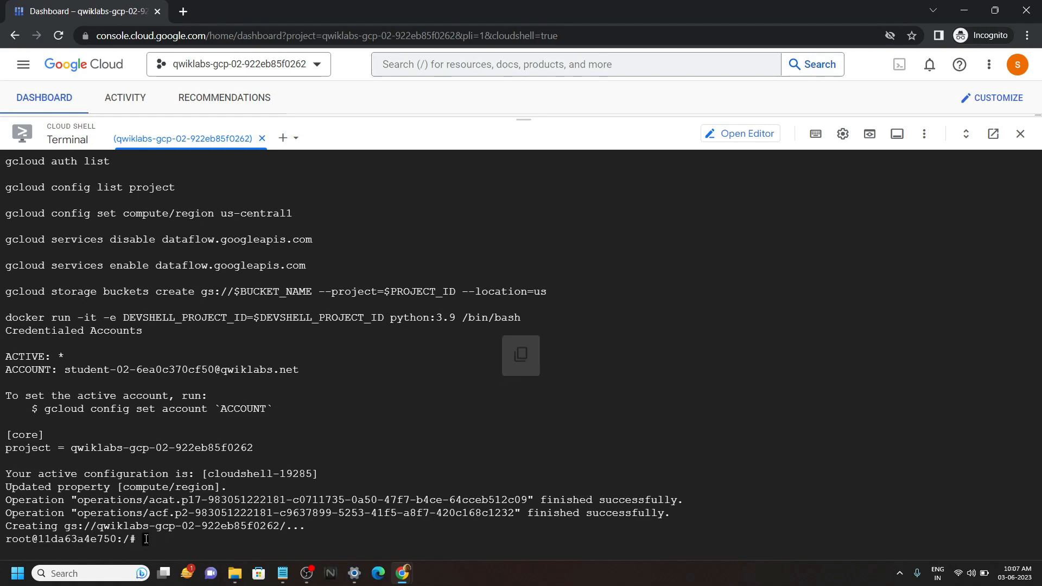
{"action": "left_click", "coordinate": [250, 11]}
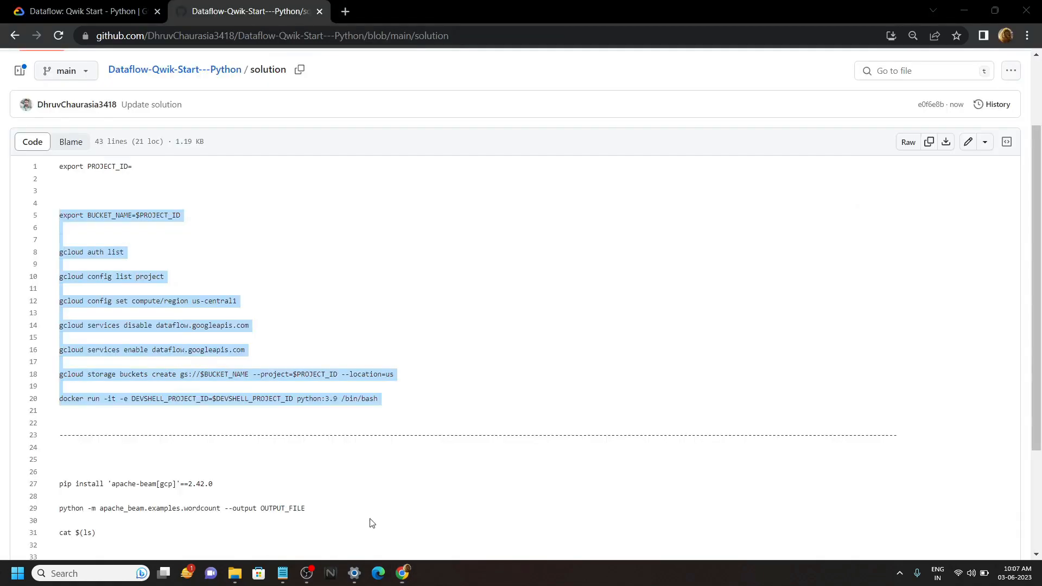
{"action": "scroll", "scroll_direction": "down", "scroll_amount": 3}
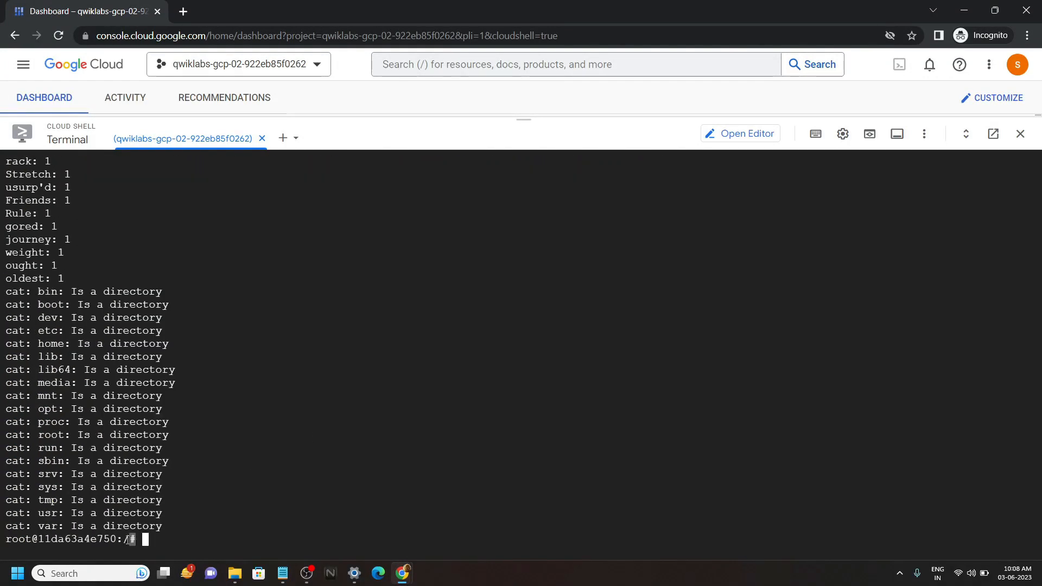
{"action": "mouse_move", "coordinate": [401, 573]}
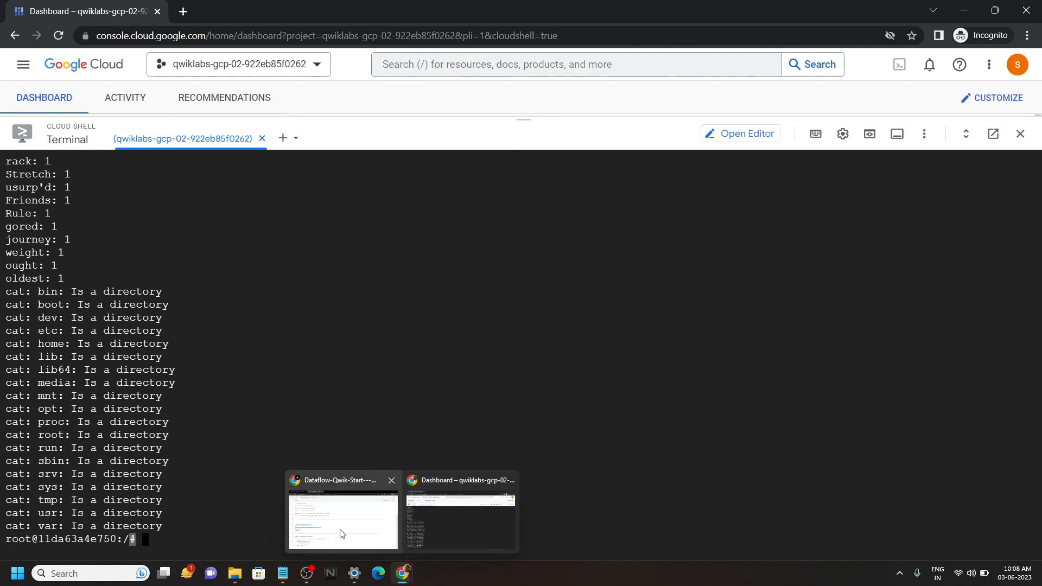
{"action": "left_click", "coordinate": [342, 520]}
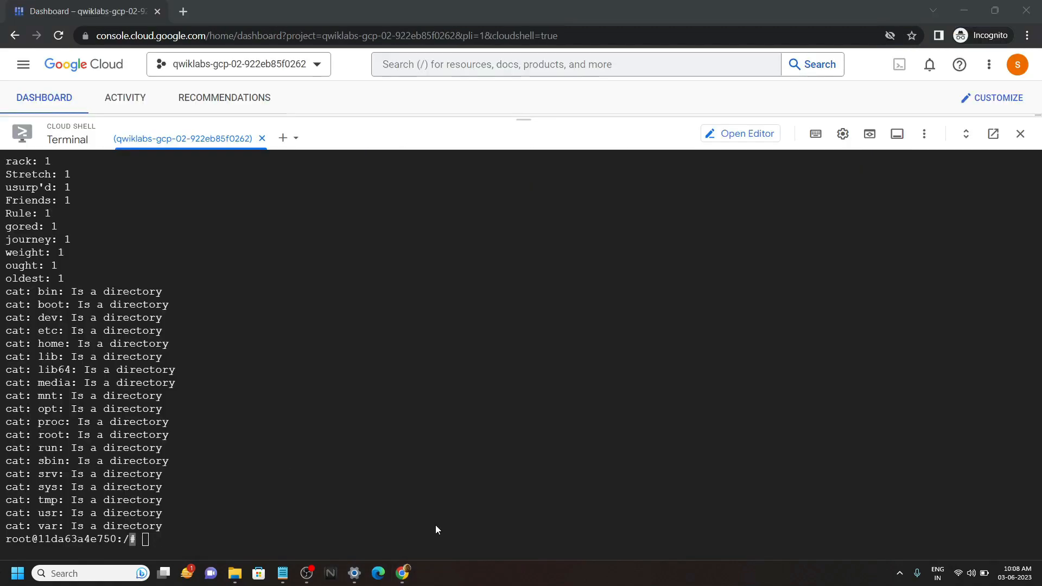
Set BUCKET=gs://<project ID> in Cloud Shell
{"action": "type", "text": "BUCKET=gs://"}
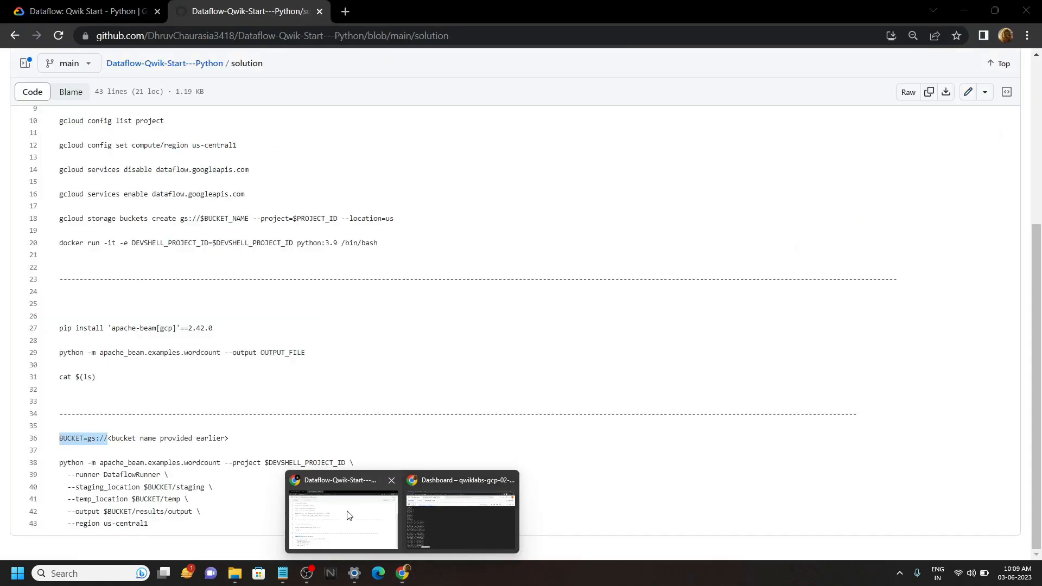
{"action": "left_click", "coordinate": [342, 515]}
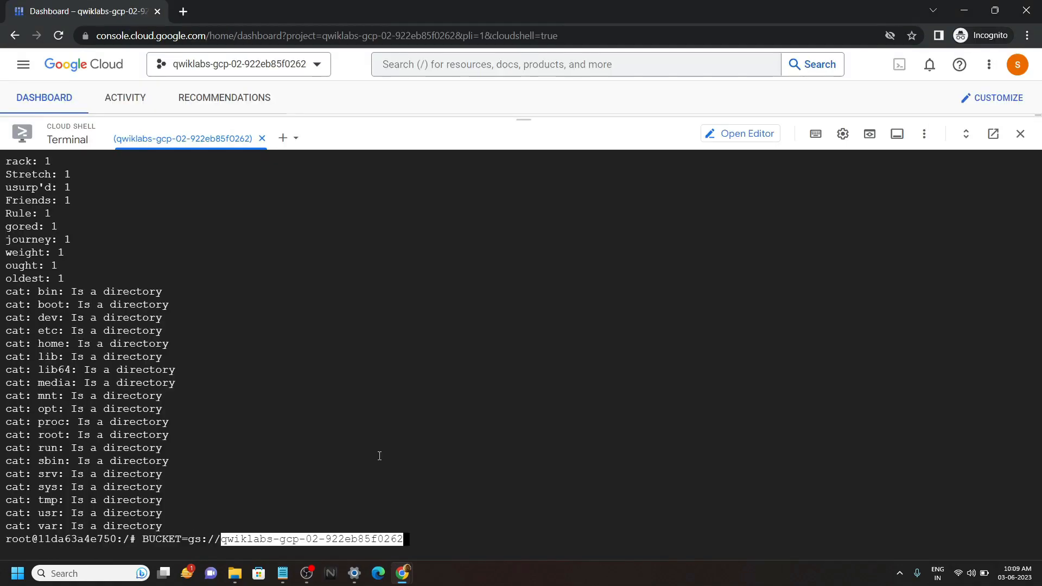
{"action": "key", "text": "Return"}
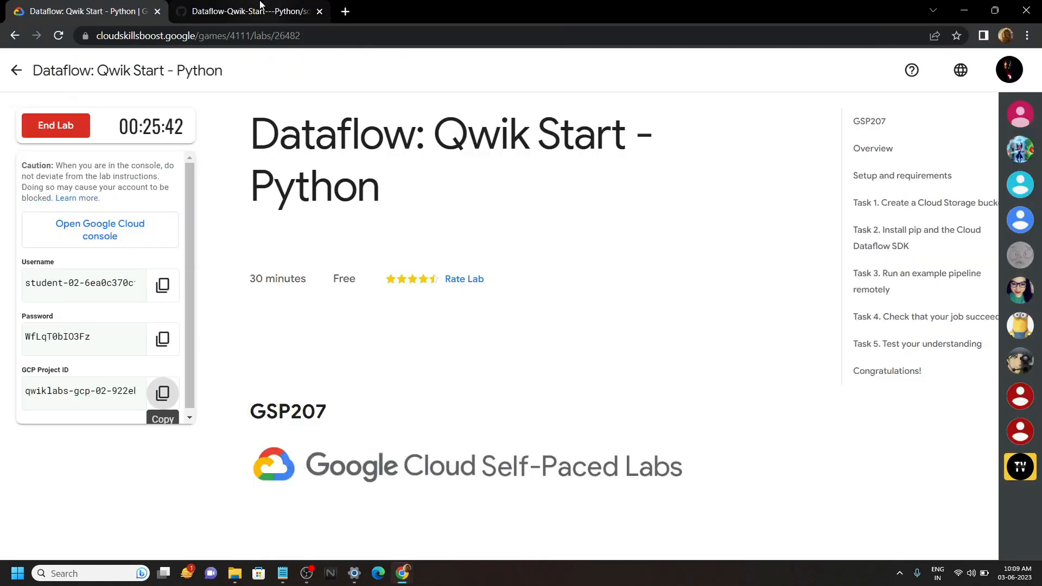
Submit the remote wordcount pipeline with DataflowRunner and minimise the Cloud Shell panel
{"action": "left_click", "coordinate": [247, 11]}
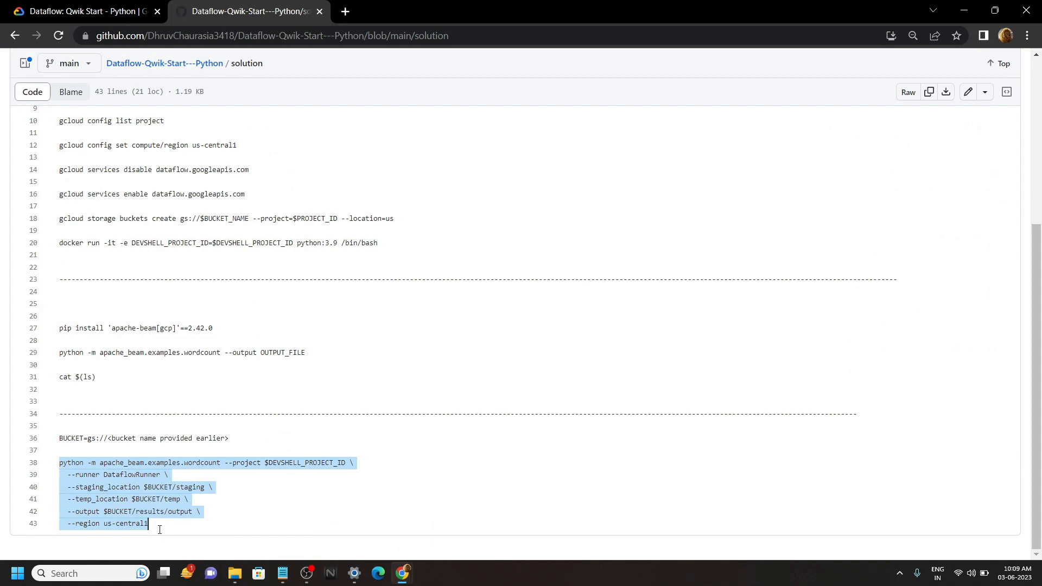
{"action": "left_click", "coordinate": [83, 10]}
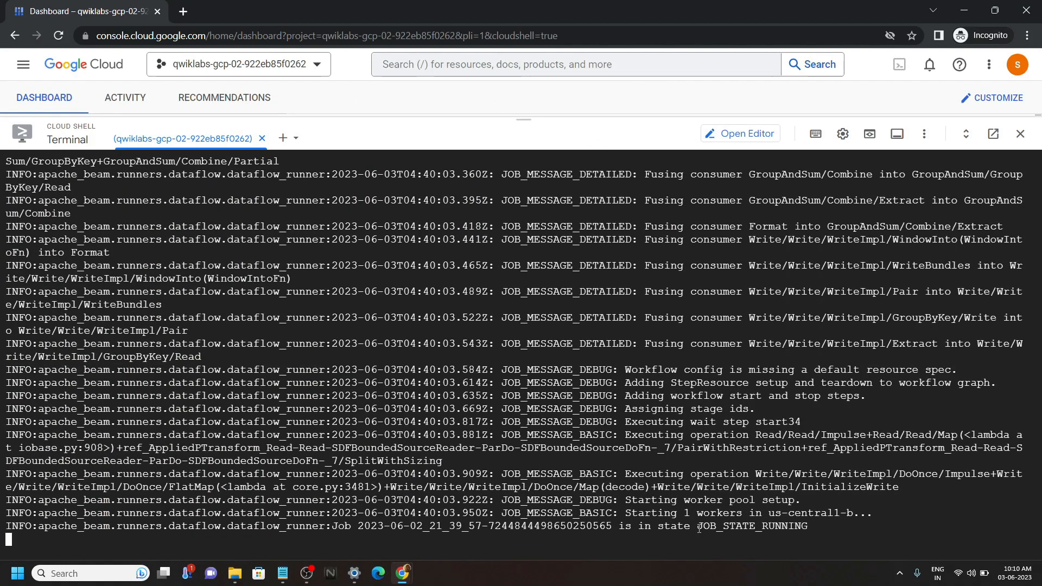
{"action": "double_click", "coordinate": [753, 525]}
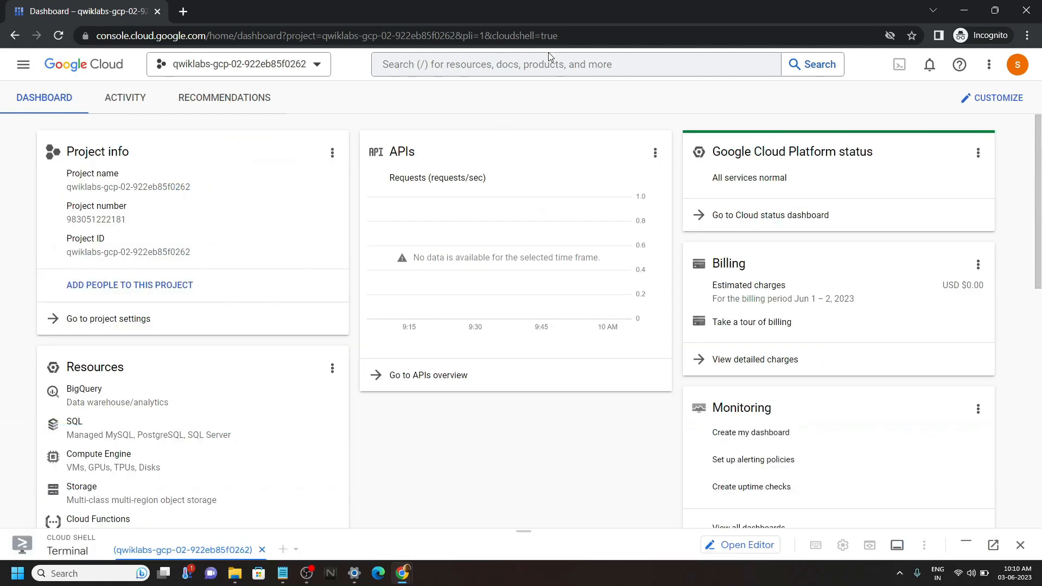
Find the Dataflow service via search and open the running beamapp wordcount job's details
{"action": "type", "text": "dat"}
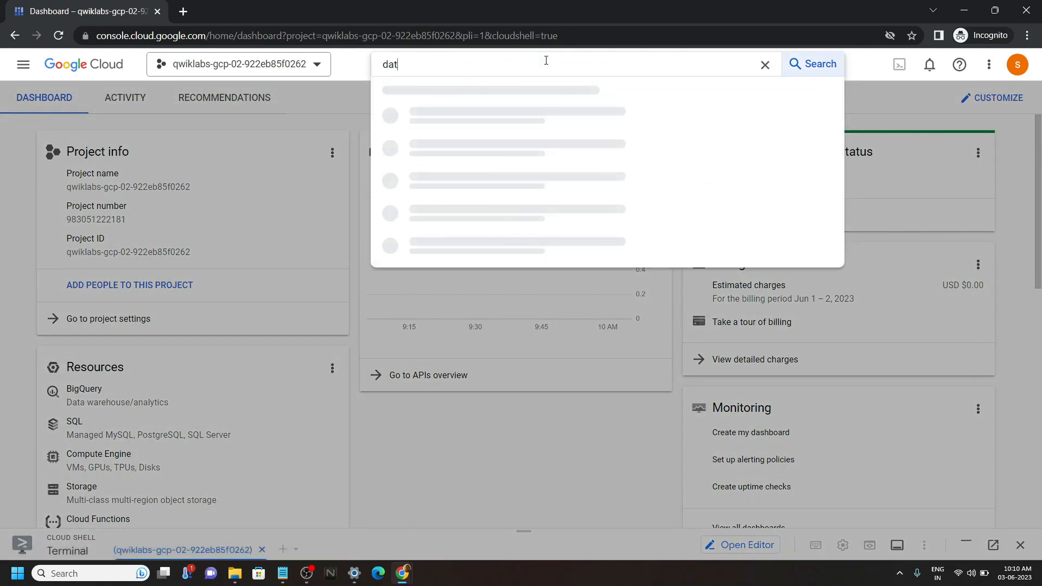
{"action": "type", "text": "afow"}
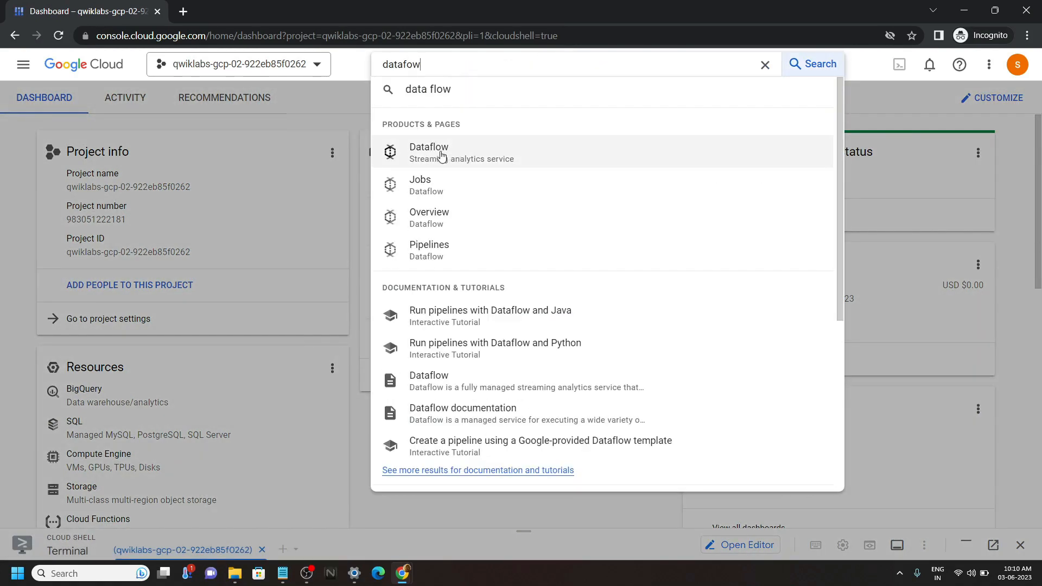
{"action": "left_click", "coordinate": [420, 185]}
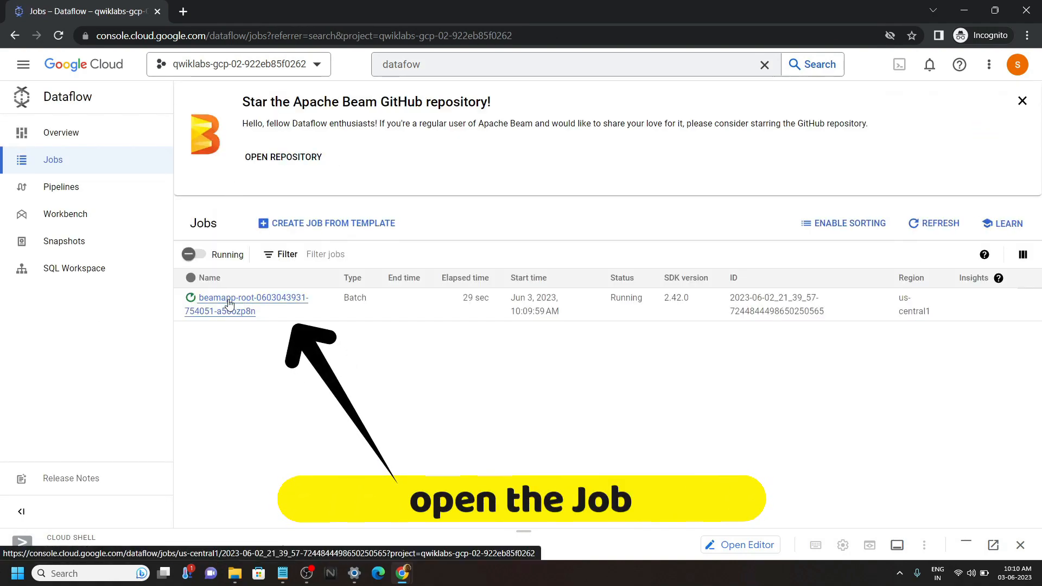
{"action": "left_click", "coordinate": [246, 304]}
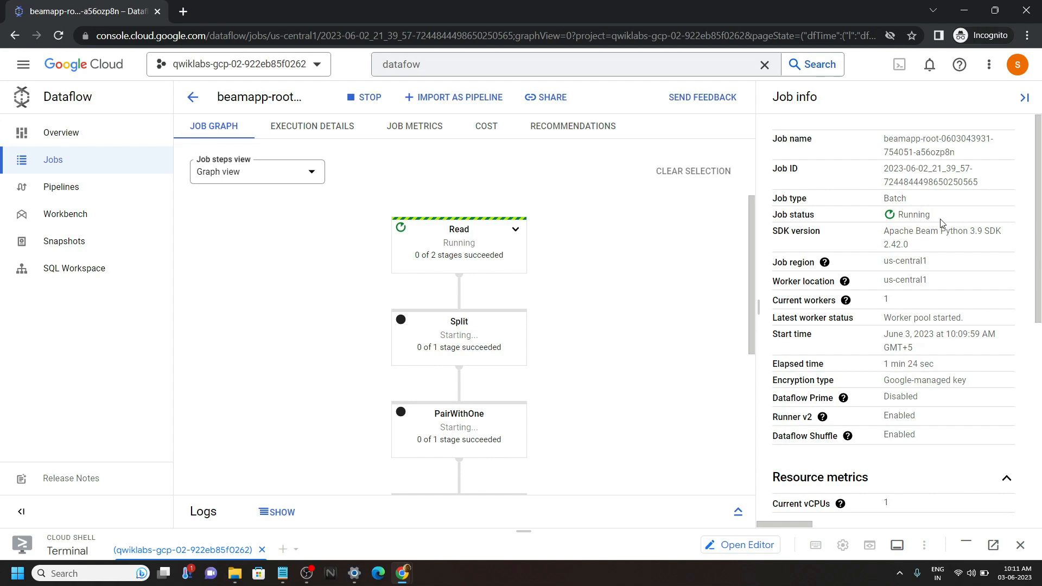
Wait until the job status shows Succeeded, then return to the lab instructions window
{"action": "double_click", "coordinate": [912, 214]}
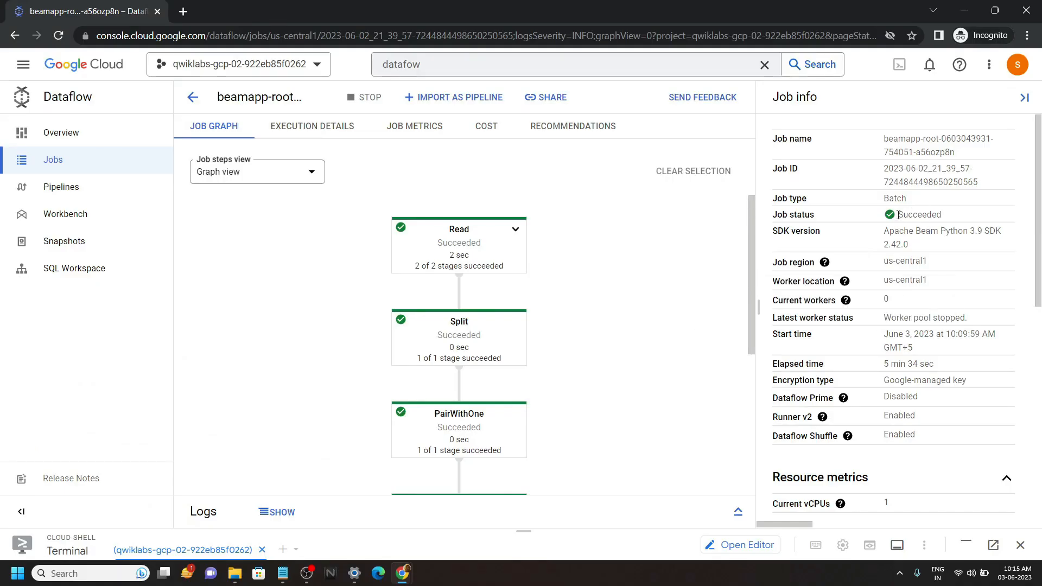
{"action": "double_click", "coordinate": [920, 214]}
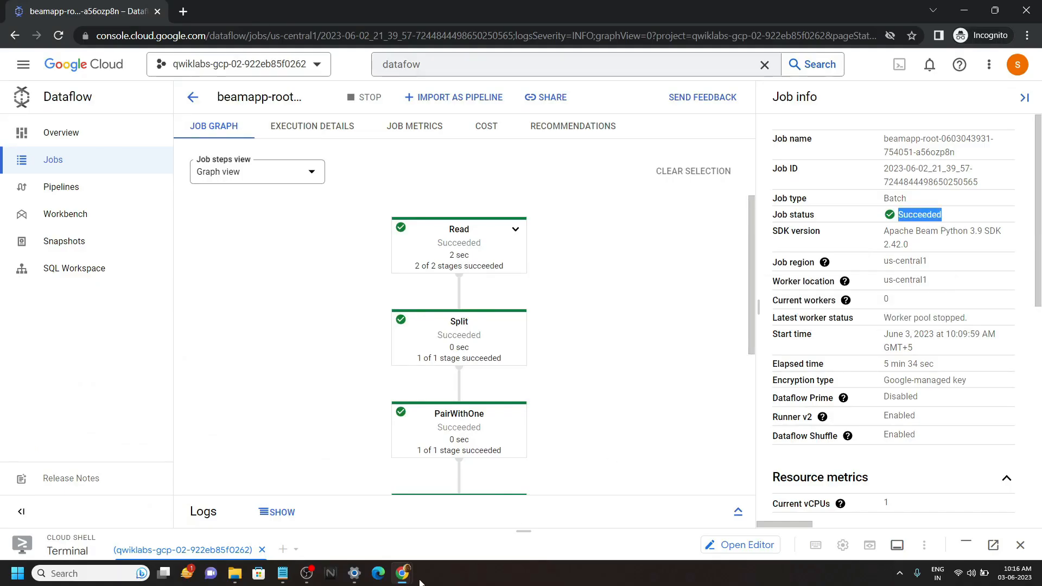
{"action": "left_click", "coordinate": [87, 11]}
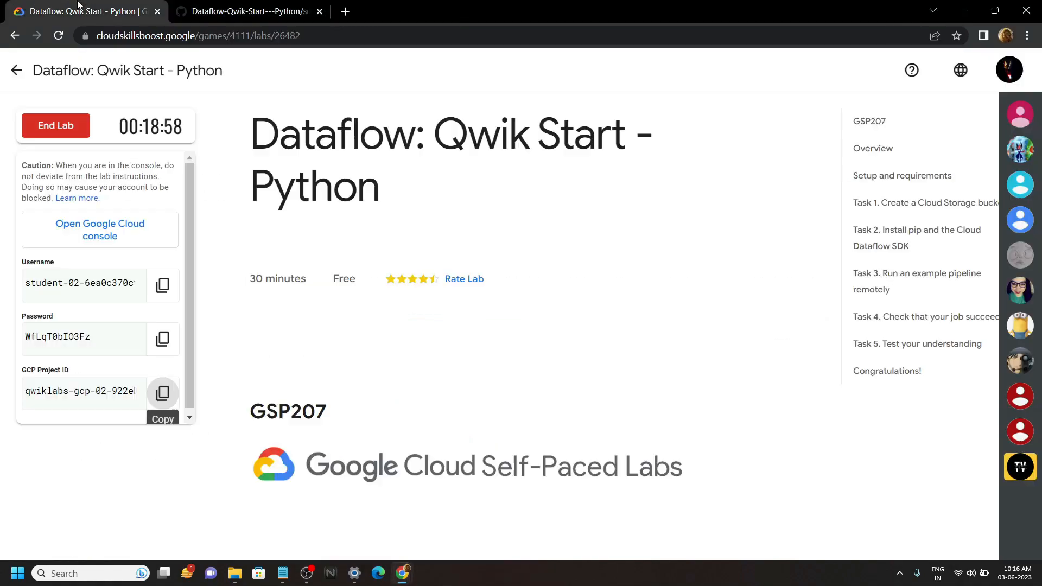
Scroll to Task 4, check the Run an Example Pipeline Remotely progress, and end the lab
{"action": "scroll", "scroll_direction": "down", "scroll_amount": 3}
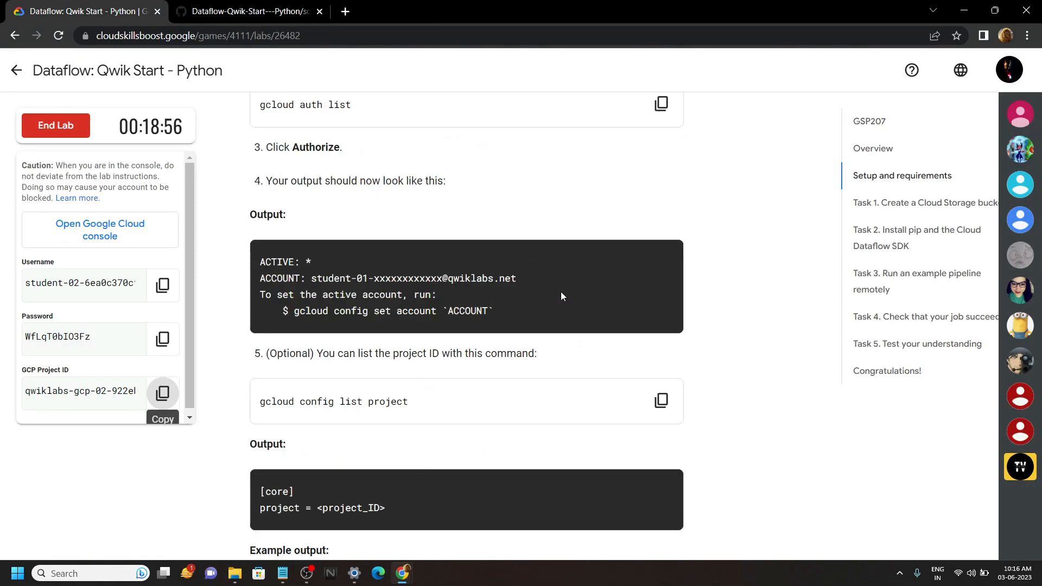
{"action": "scroll", "scroll_direction": "down", "scroll_amount": 3}
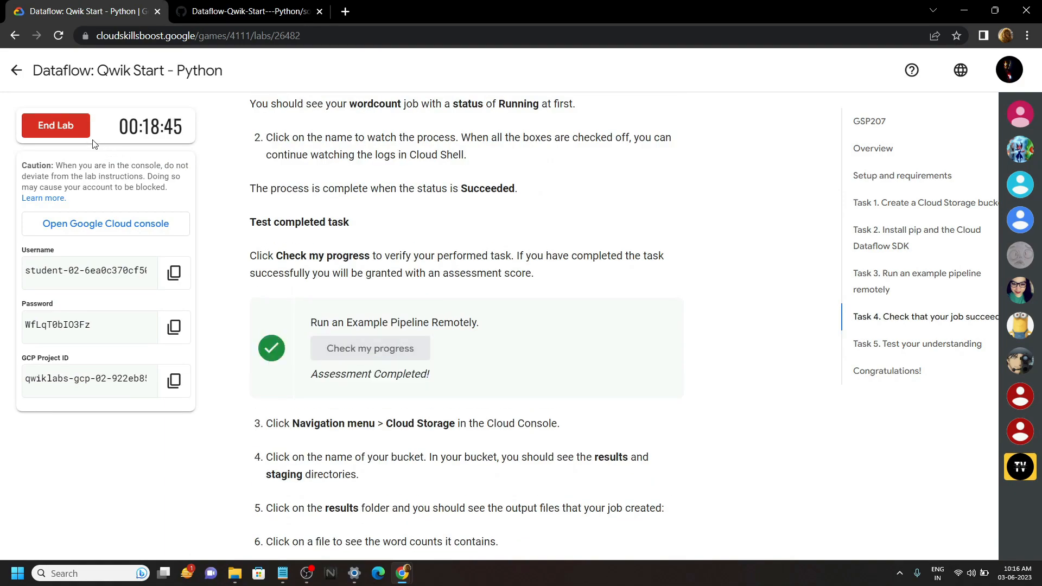
{"action": "left_click", "coordinate": [55, 126]}
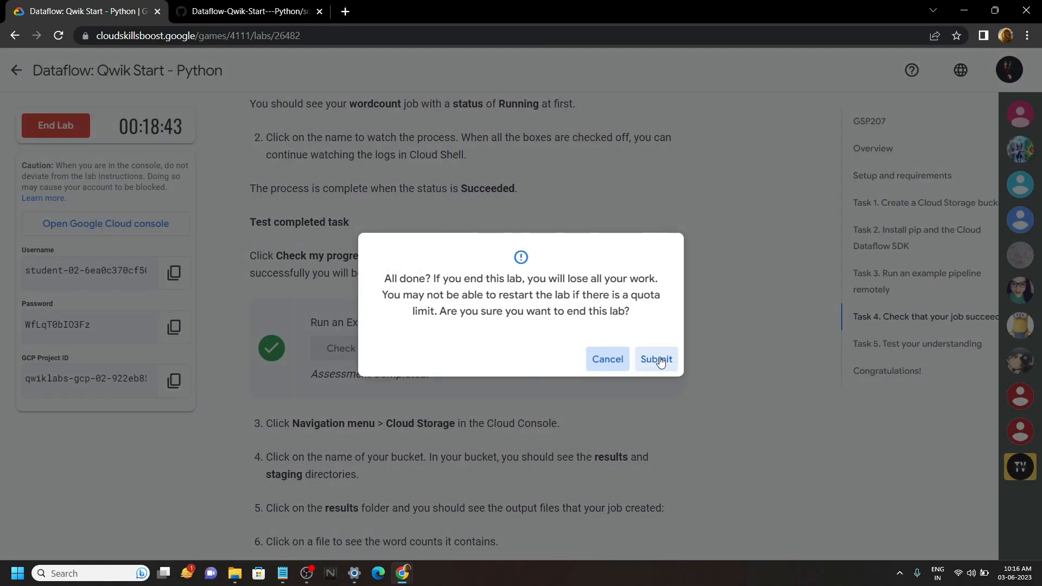